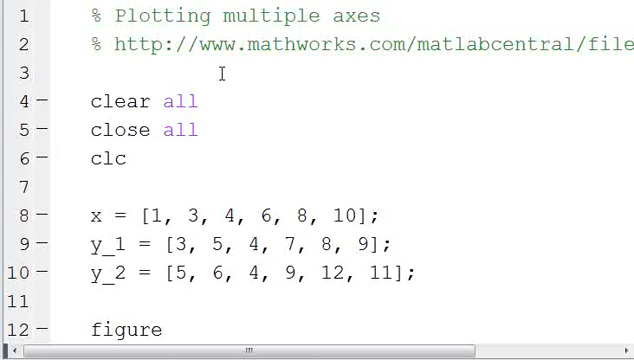
pyautogui.moveTo(426, 46)
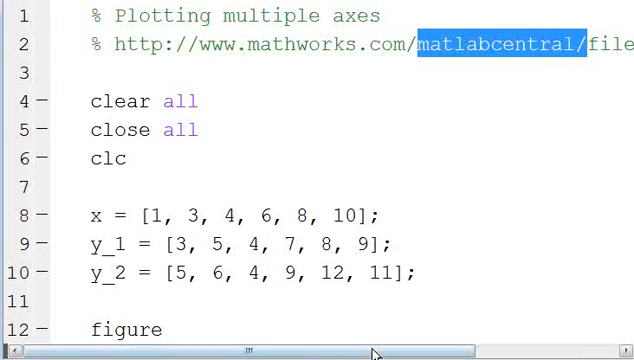
# Review the script's addaxis and addaxislabel calls, highlighting the axis number and the y_2 label arguments
pyautogui.hscroll(3)
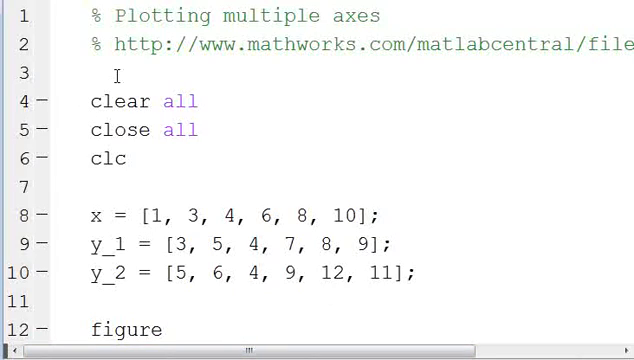
pyautogui.moveTo(86, 100); pyautogui.dragTo(128, 158)
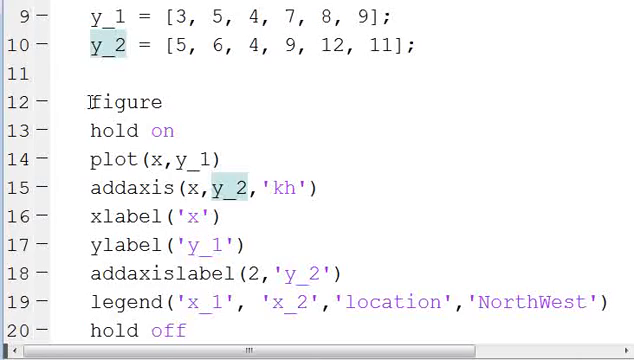
pyautogui.moveTo(90, 130); pyautogui.dragTo(200, 158)
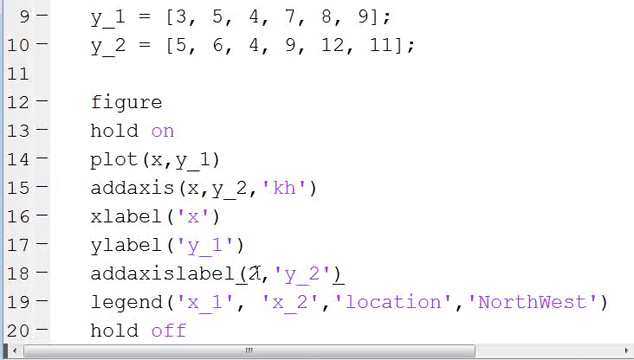
pyautogui.doubleClick(252, 272)
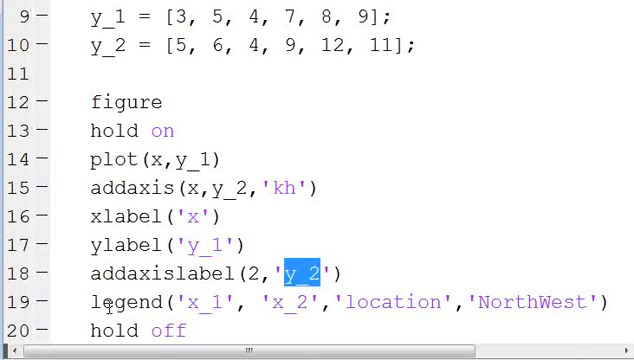
pyautogui.doubleClick(122, 330)
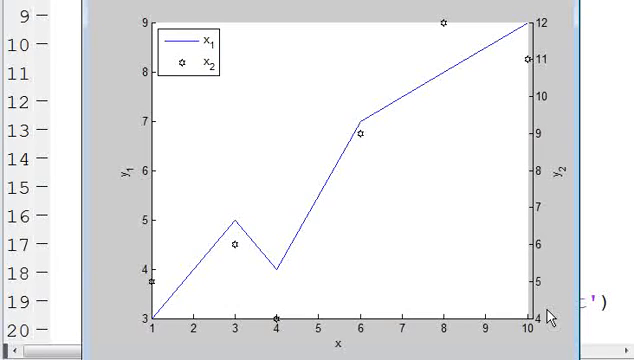
pyautogui.moveTo(130, 172)
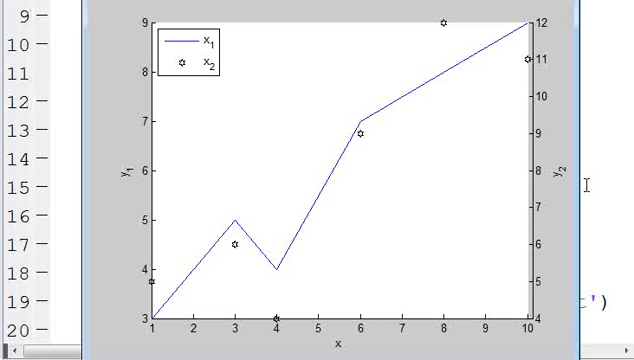
pyautogui.moveTo(568, 170)
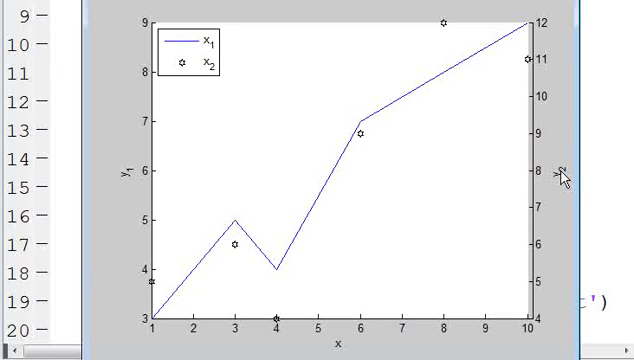
pyautogui.moveTo(336, 320)
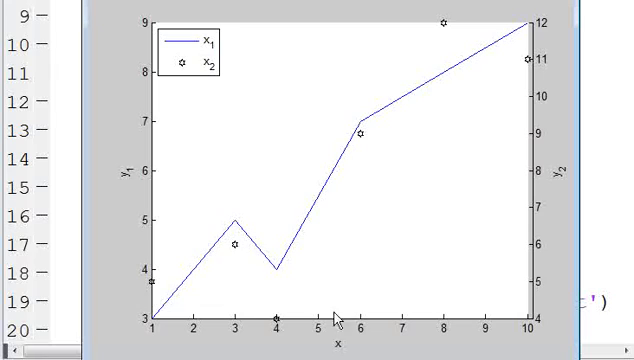
pyautogui.moveTo(304, 240)
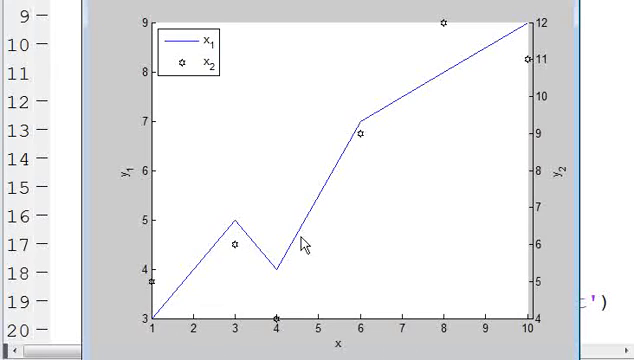
pyautogui.moveTo(318, 204)
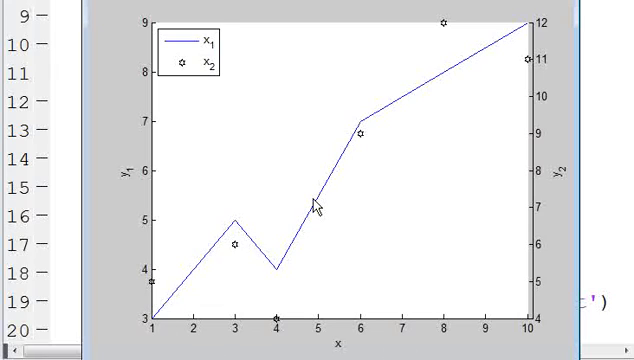
pyautogui.moveTo(316, 204)
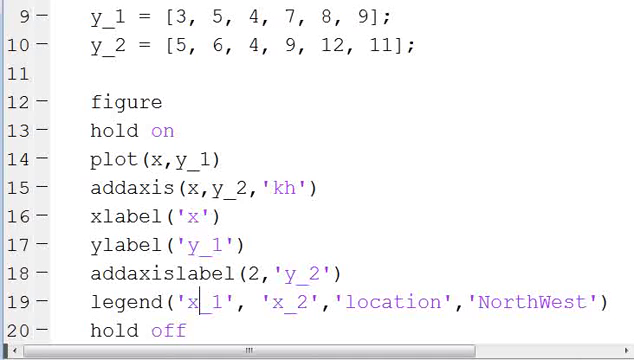
pyautogui.moveTo(532, 200)
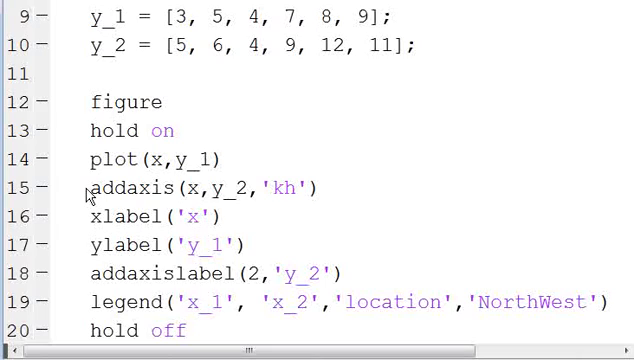
pyautogui.scroll(3)
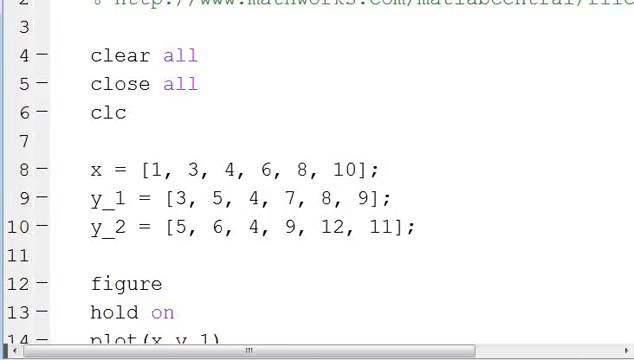
pyautogui.scroll(3)
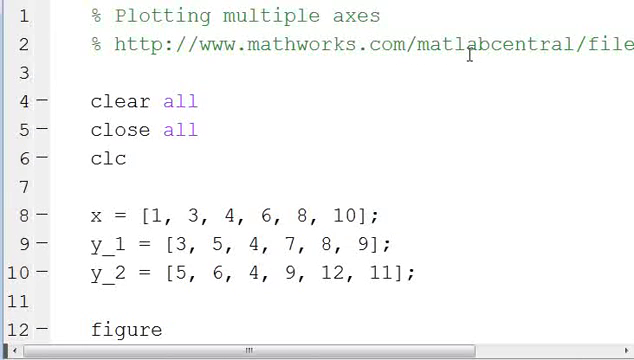
pyautogui.moveTo(360, 100)
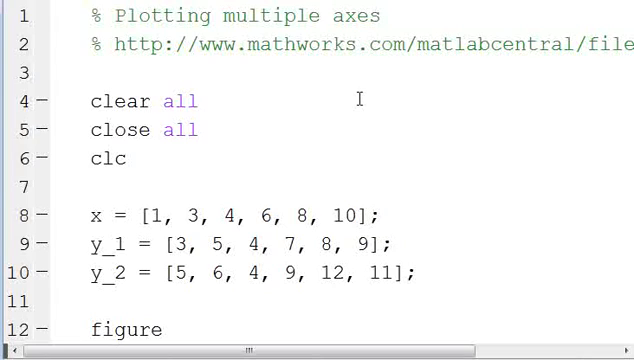
pyautogui.scroll(-3)
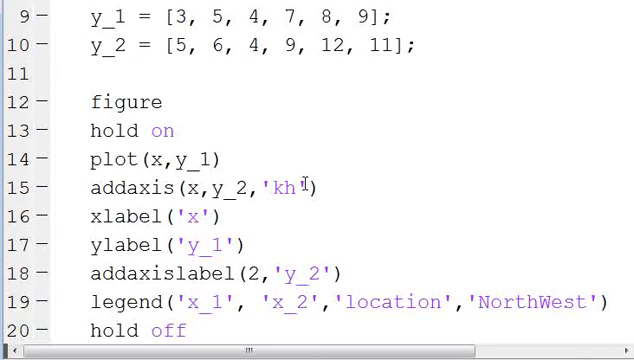
pyautogui.moveTo(84, 284)
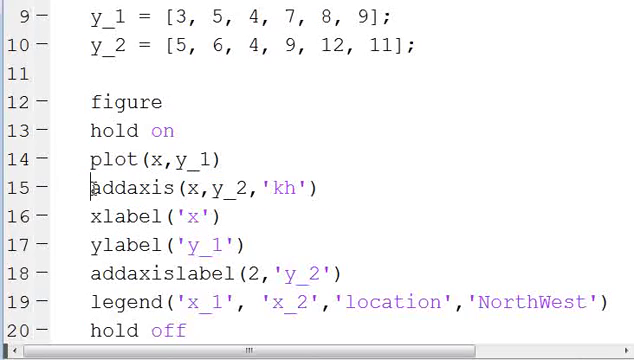
pyautogui.doubleClick(130, 188)
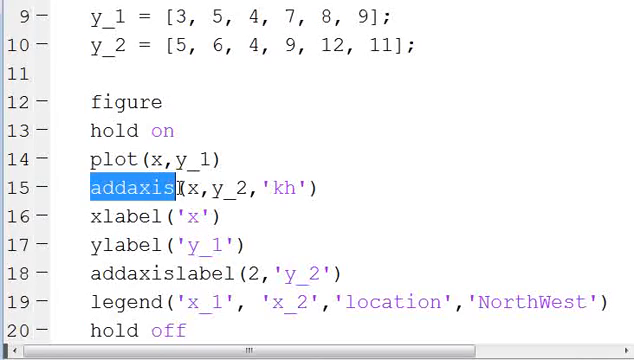
pyautogui.click(160, 188)
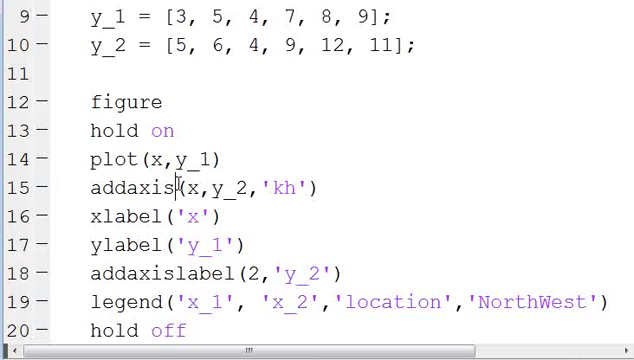
pyautogui.doubleClick(118, 188)
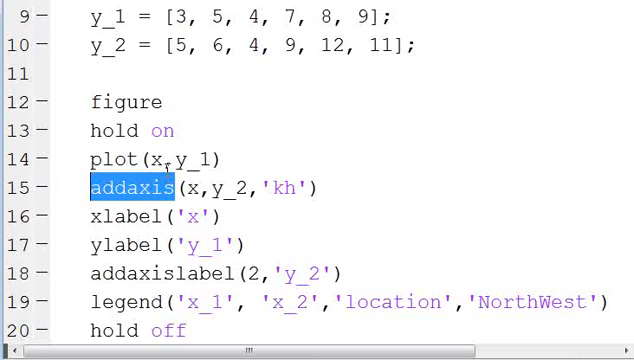
pyautogui.moveTo(146, 200)
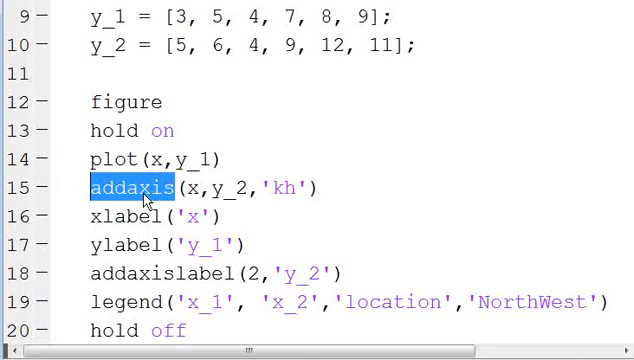